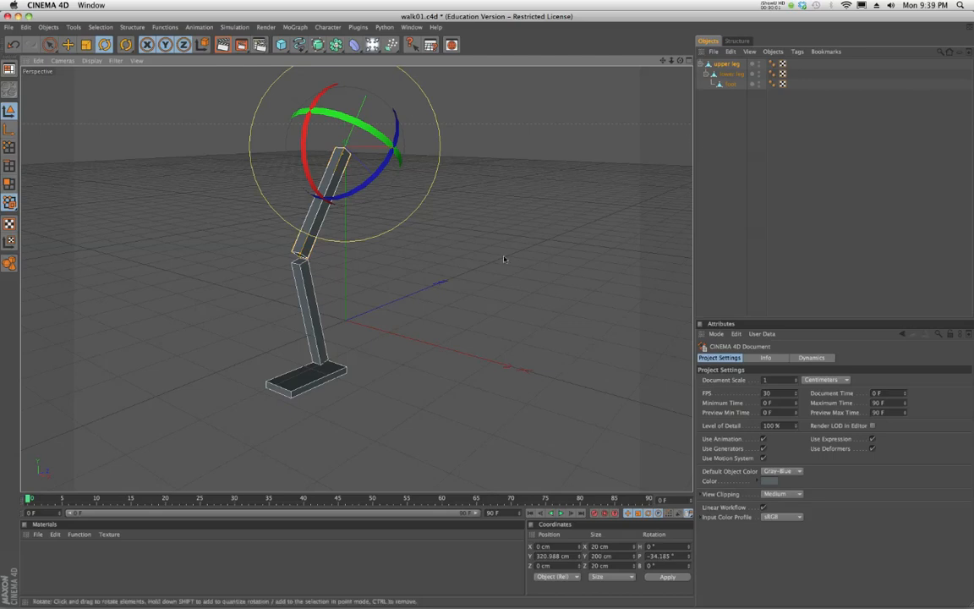
{"action": "mouse_move", "coordinate": [502, 260]}
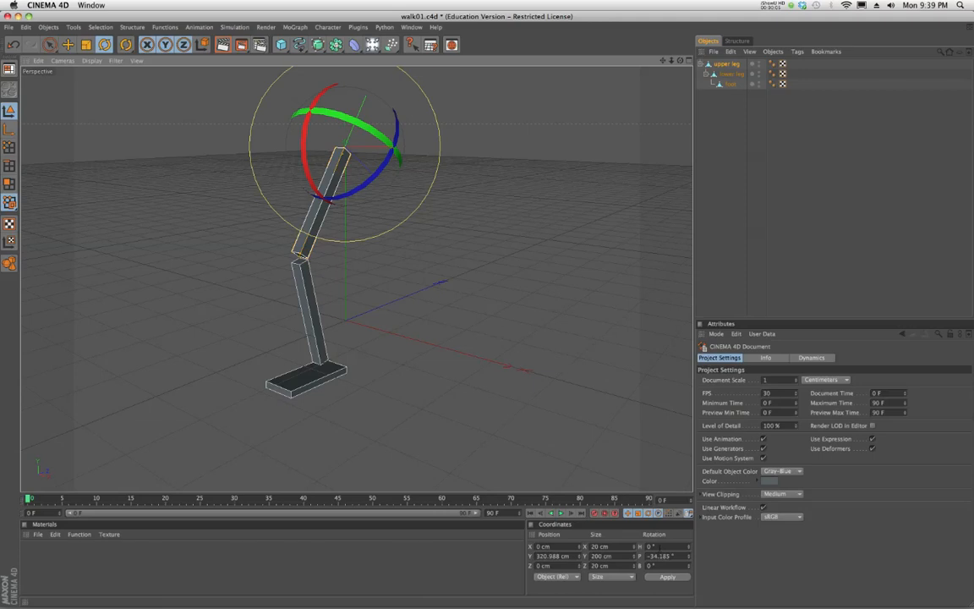
- Zero the upper leg's P rotation, apply it, and select the next leg part
{"action": "left_click", "coordinate": [728, 75]}
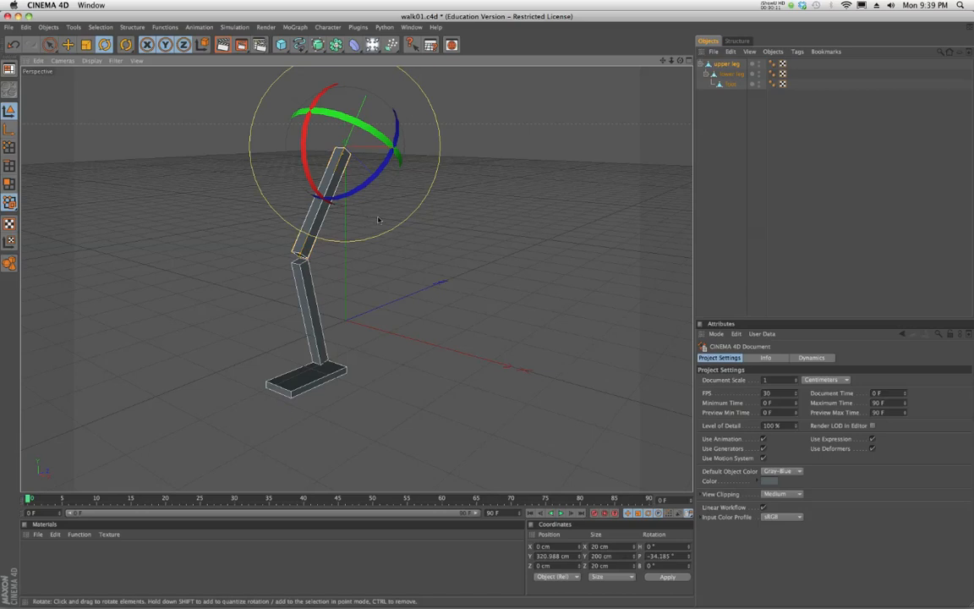
{"action": "left_click", "coordinate": [727, 63]}
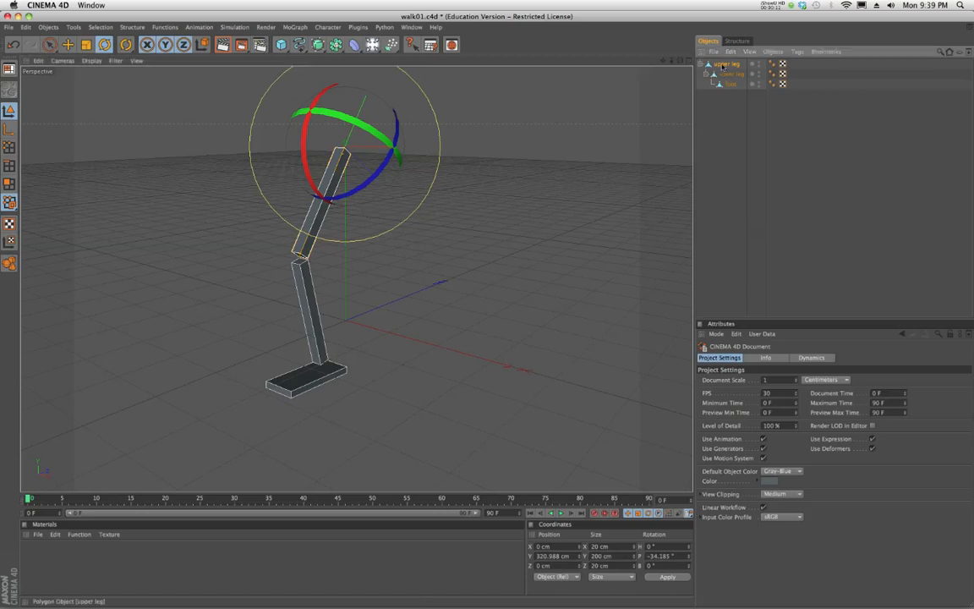
{"action": "left_click", "coordinate": [726, 64]}
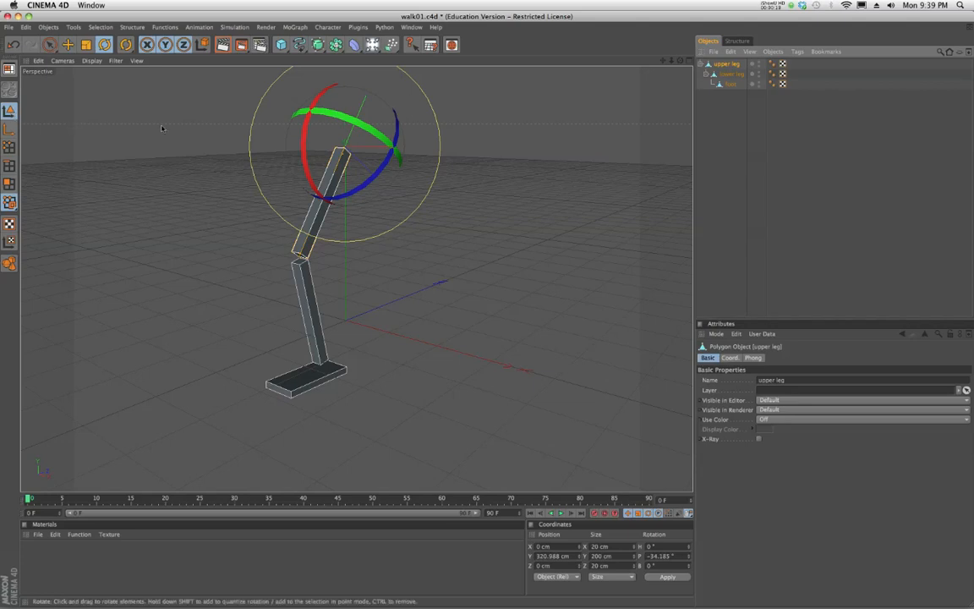
{"action": "mouse_move", "coordinate": [669, 492]}
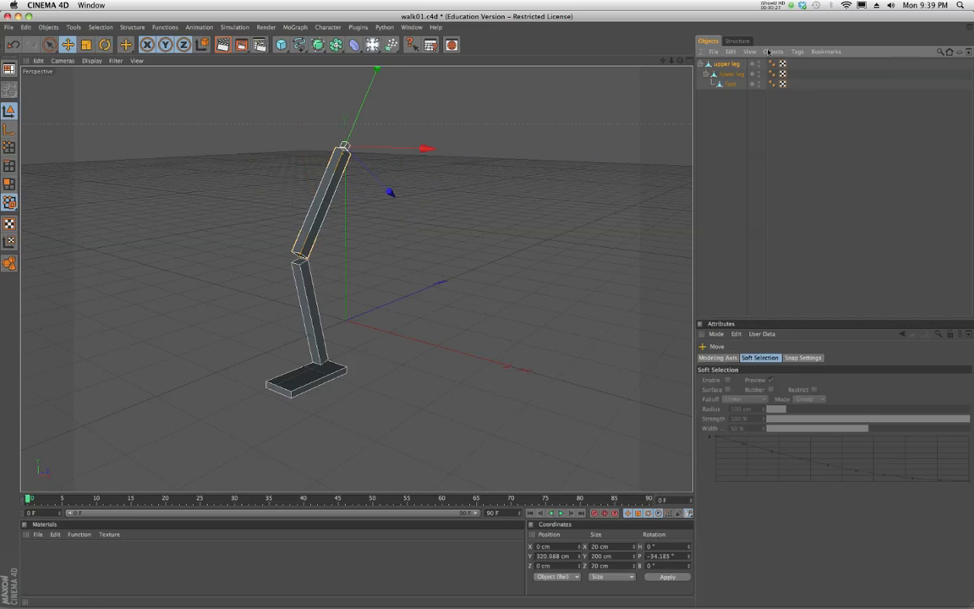
{"action": "left_click", "coordinate": [727, 64]}
{"action": "type", "text": "0"}
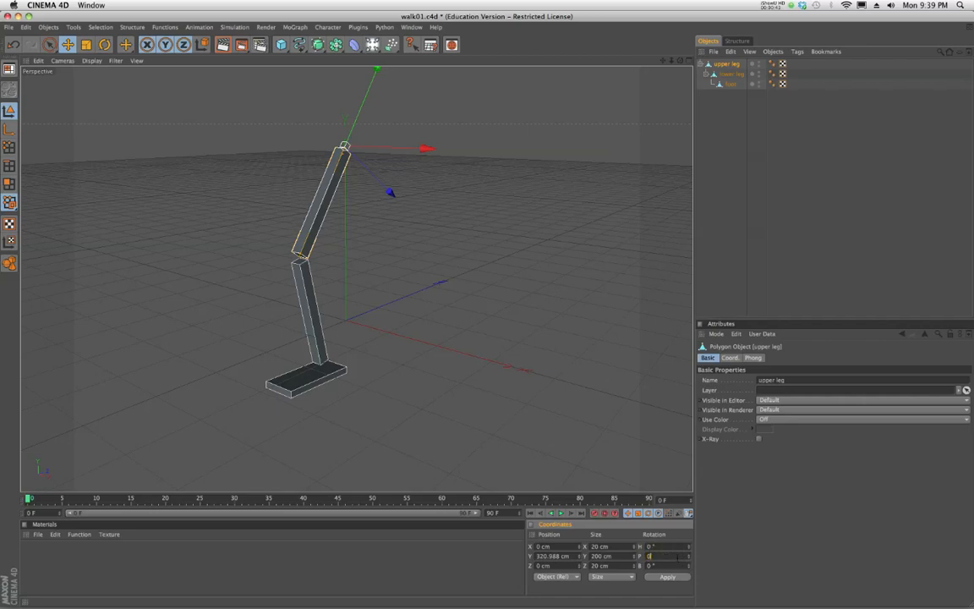
{"action": "left_click", "coordinate": [667, 577]}
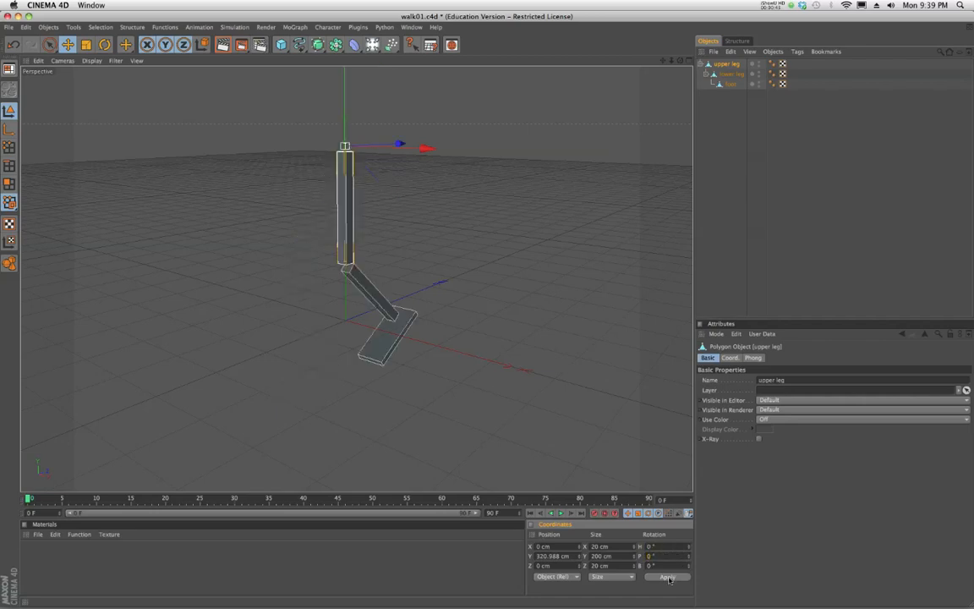
{"action": "left_click", "coordinate": [730, 73]}
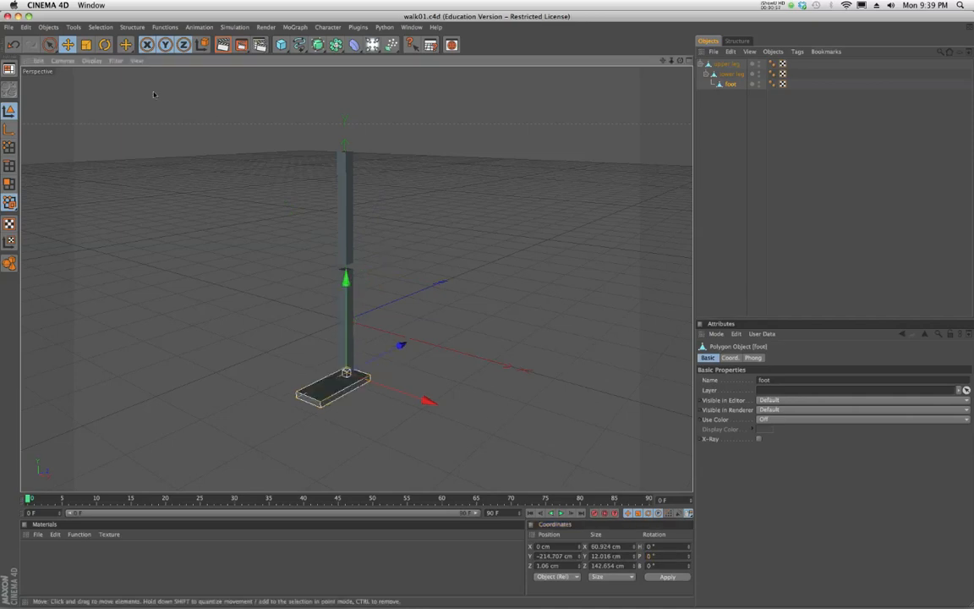
- Save the scene as walk02.c4d with File > Save as
{"action": "left_click", "coordinate": [8, 27]}
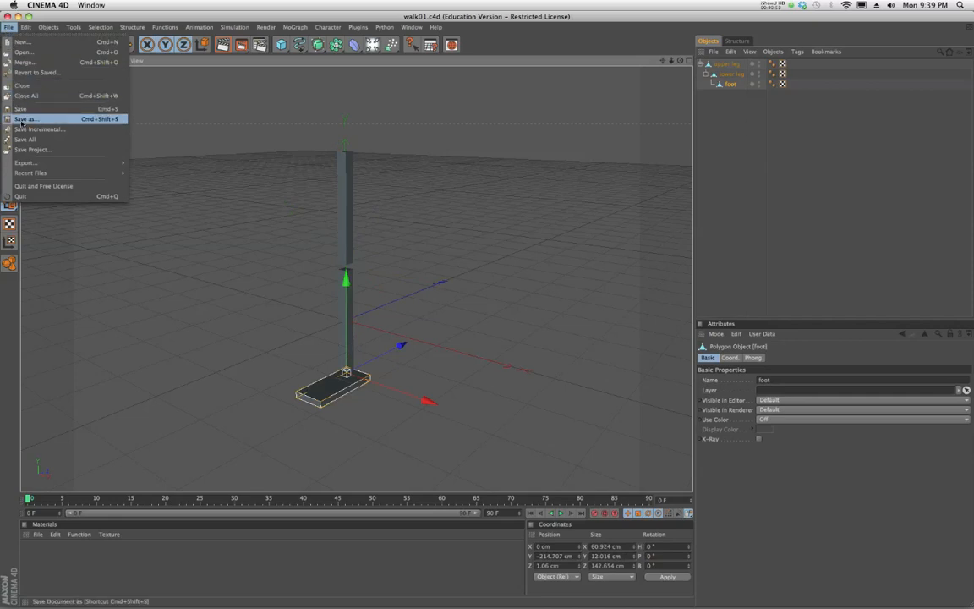
{"action": "left_click", "coordinate": [28, 119]}
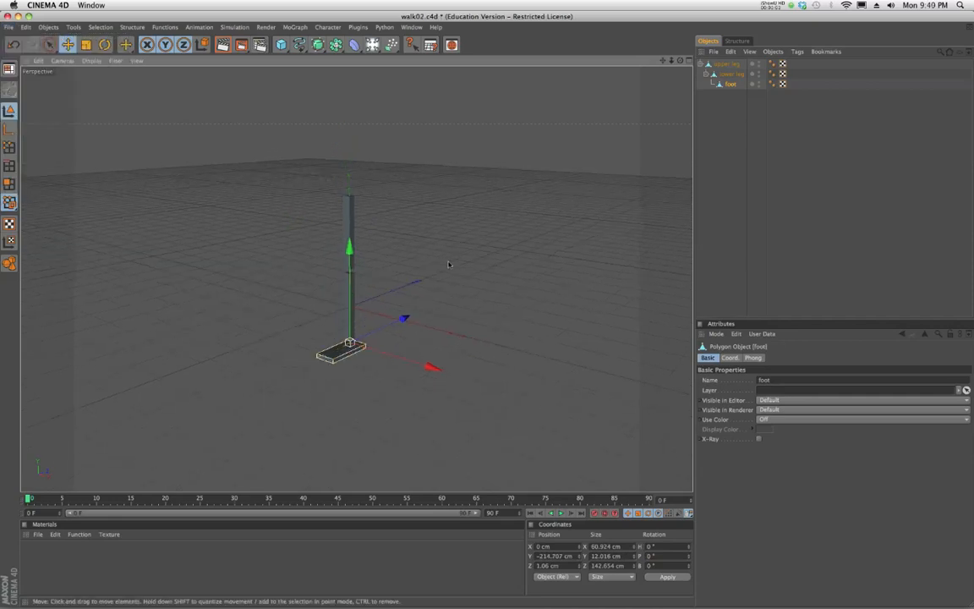
{"action": "mouse_move", "coordinate": [349, 304]}
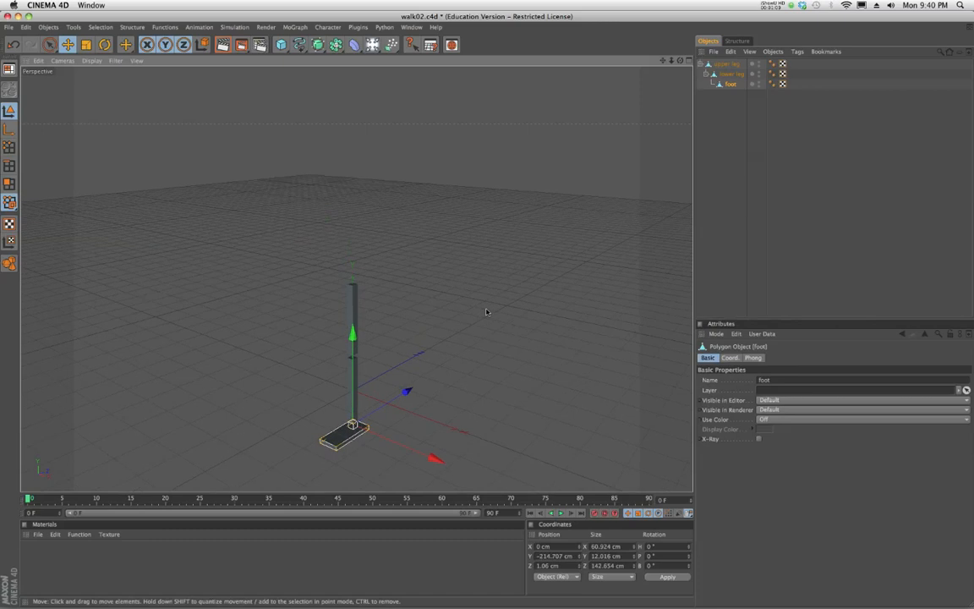
{"action": "mouse_move", "coordinate": [570, 197]}
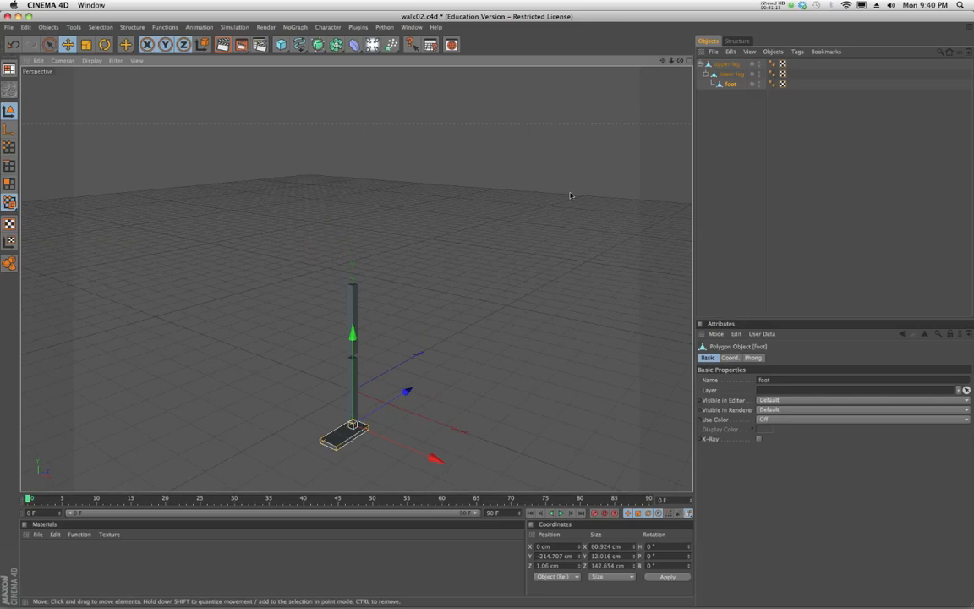
{"action": "mouse_move", "coordinate": [446, 279]}
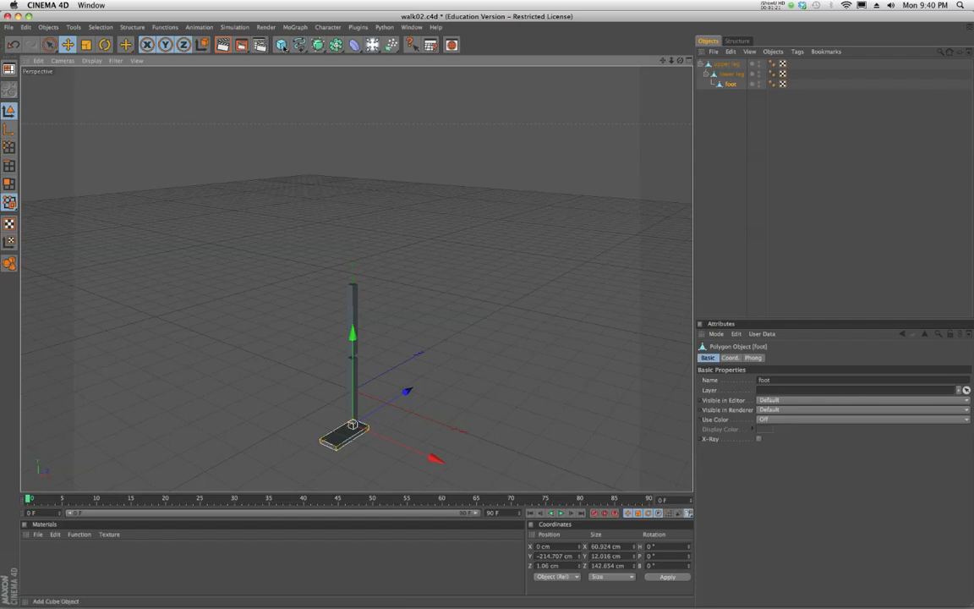
- Add a Cube object to the scene from the toolbar
{"action": "left_click", "coordinate": [48, 45]}
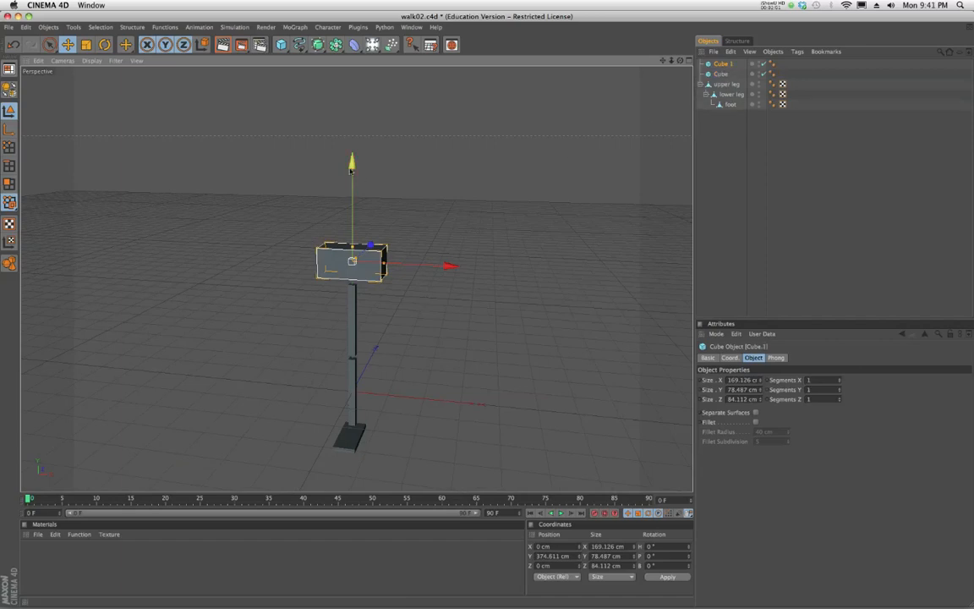
- Raise Cube.1 above the hip block to form the torso
{"action": "left_click_drag", "start_coordinate": [351, 263], "coordinate": [351, 199]}
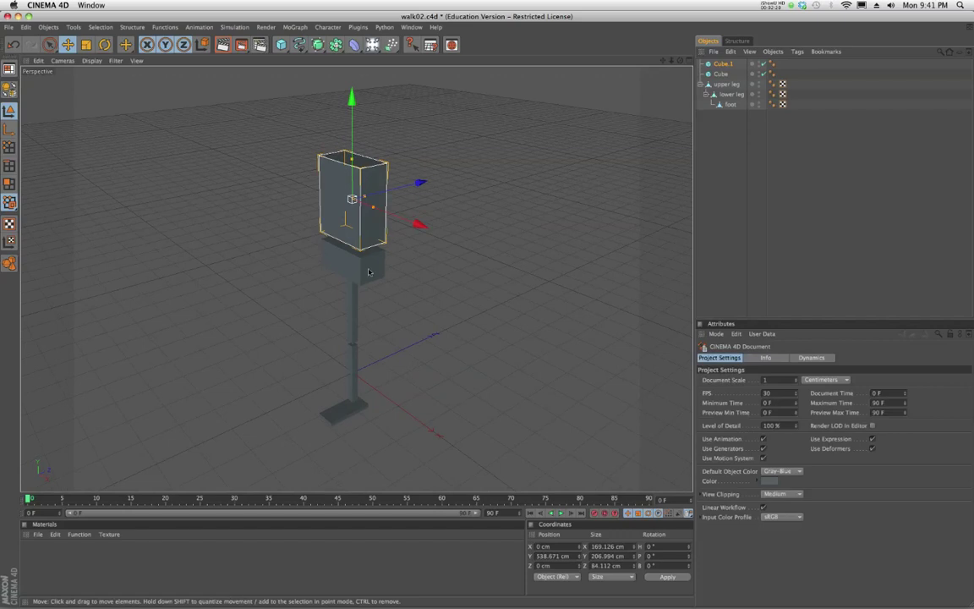
{"action": "mouse_move", "coordinate": [398, 302]}
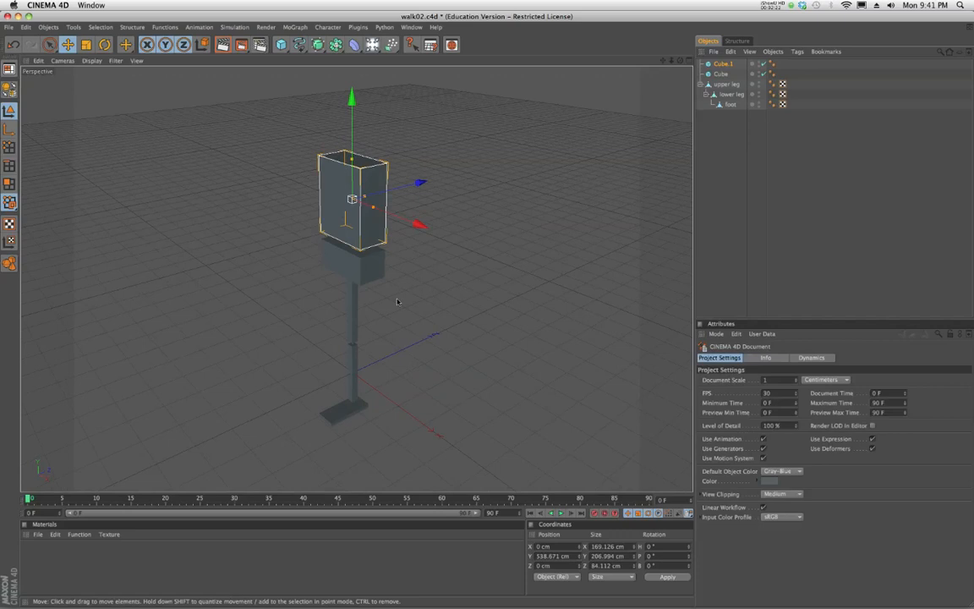
{"action": "mouse_move", "coordinate": [411, 306]}
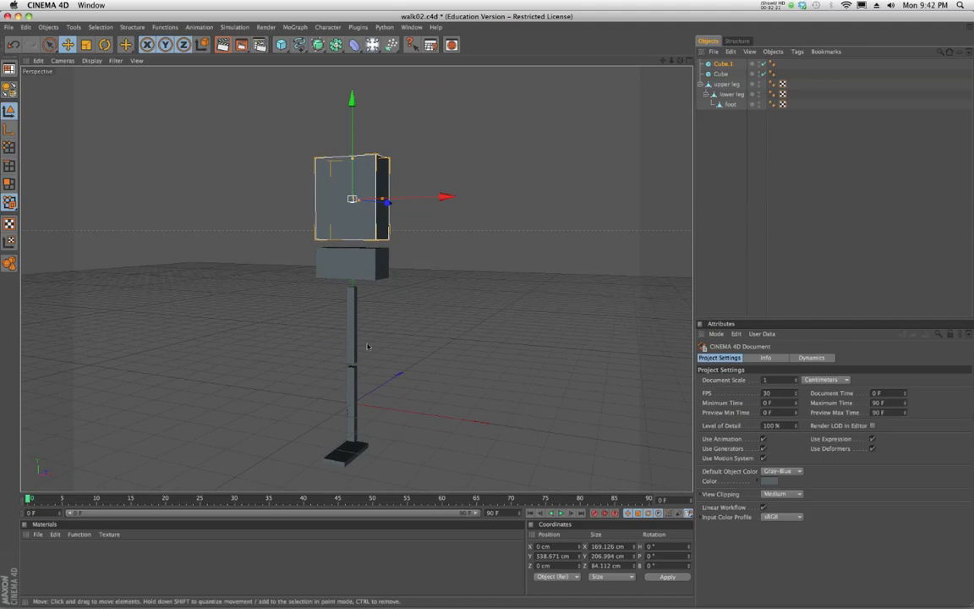
{"action": "mouse_move", "coordinate": [353, 290]}
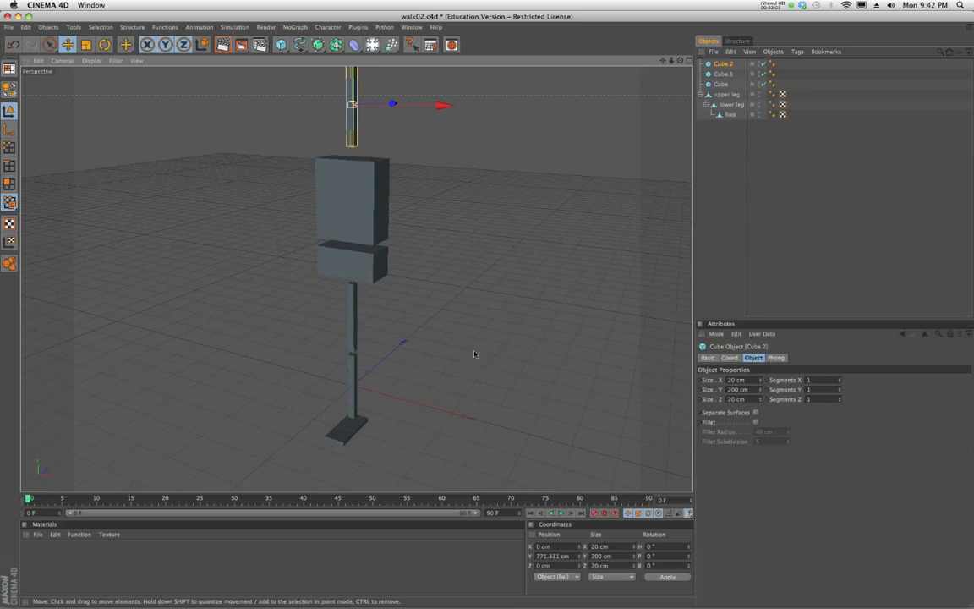
{"action": "mouse_move", "coordinate": [355, 294]}
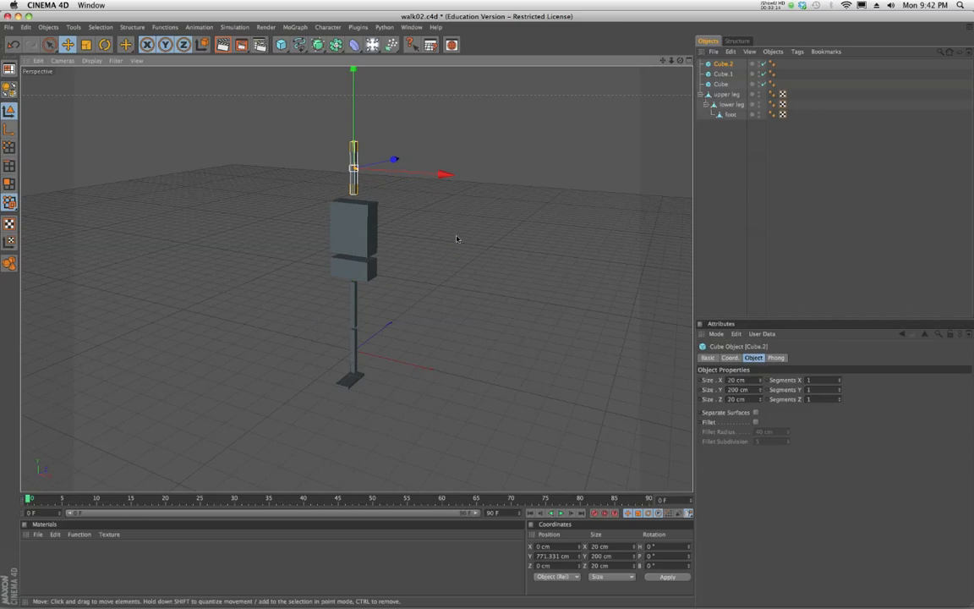
{"action": "mouse_move", "coordinate": [399, 260]}
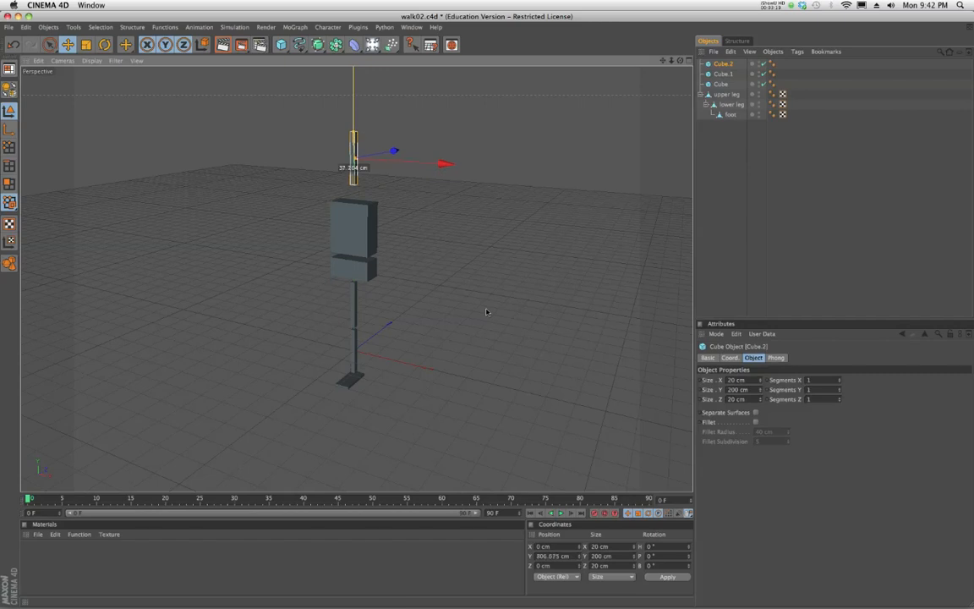
- Raise the thin 15 cm arm cube higher above the torso
{"action": "left_click_drag", "start_coordinate": [353, 164], "coordinate": [353, 140]}
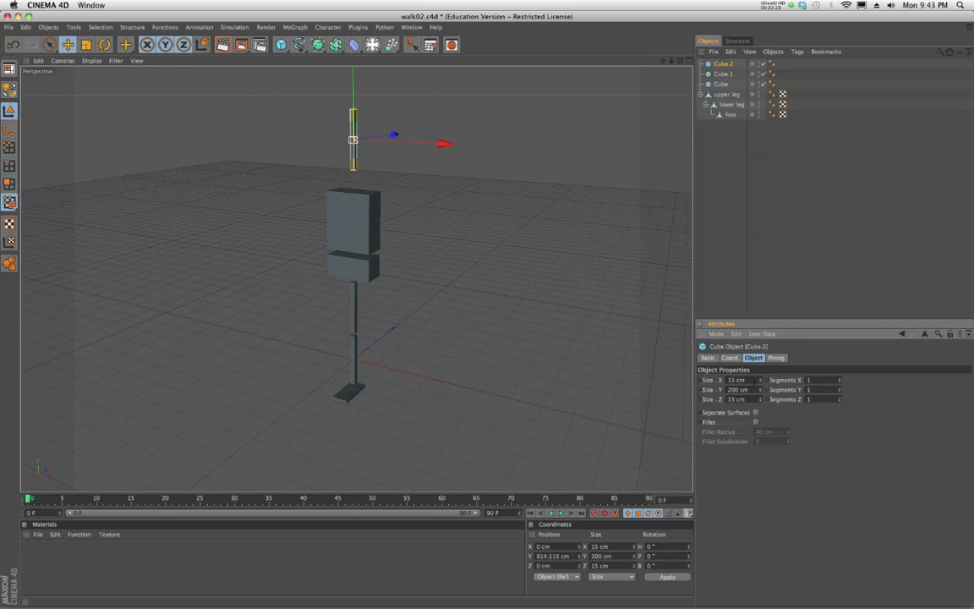
- Replace Cube.2's Size Y of 200 cm with 170 cm
{"action": "triple_click", "coordinate": [740, 389]}
{"action": "type", "text": "170"}
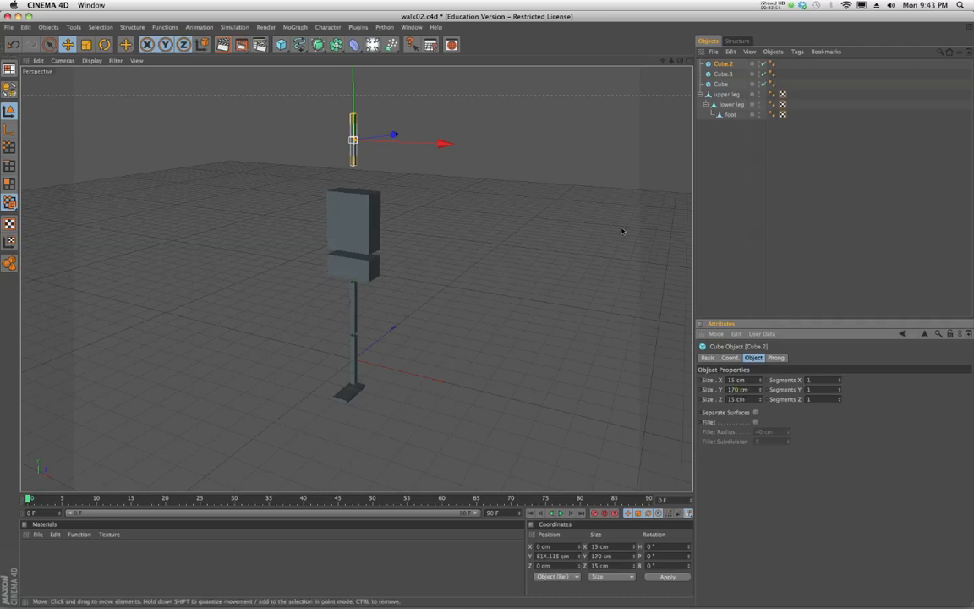
{"action": "mouse_move", "coordinate": [457, 346]}
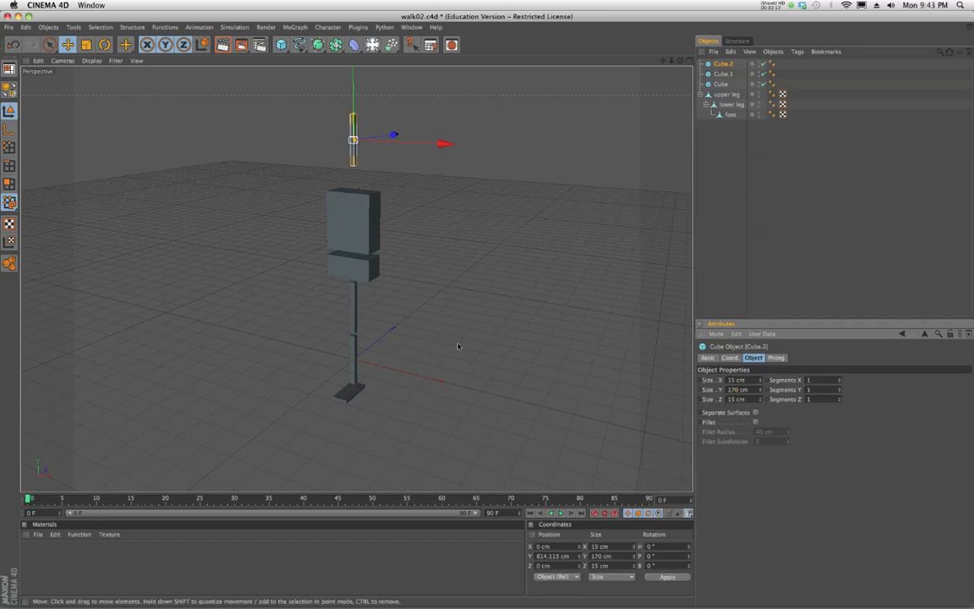
{"action": "mouse_move", "coordinate": [373, 167]}
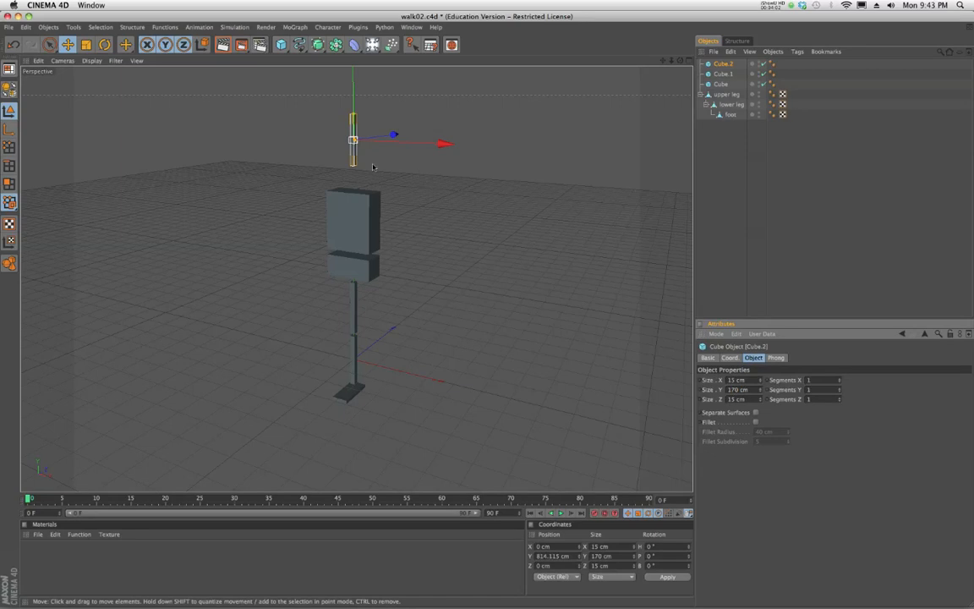
{"action": "mouse_move", "coordinate": [404, 177]}
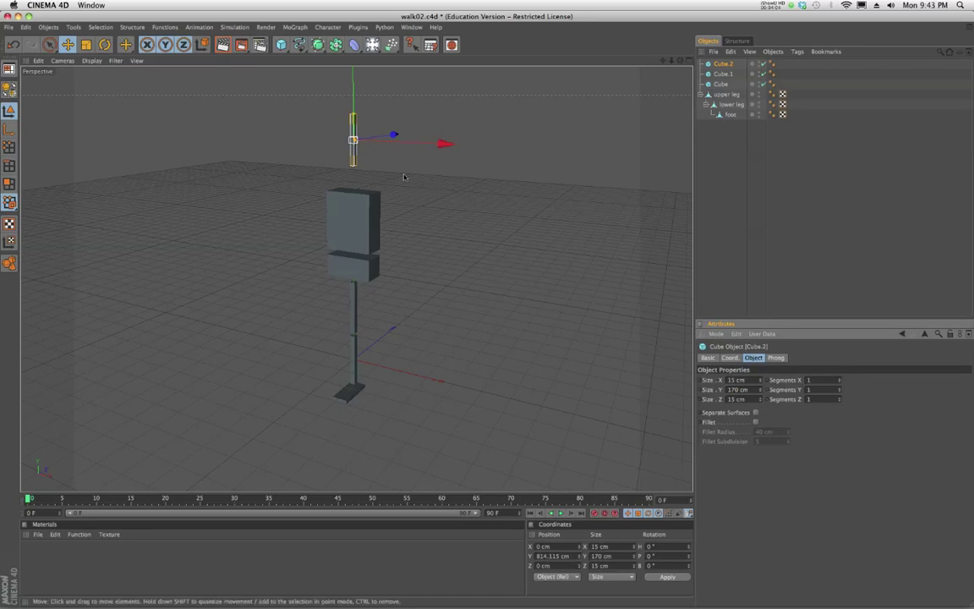
{"action": "mouse_move", "coordinate": [381, 207]}
{"action": "type", "text": "lower"}
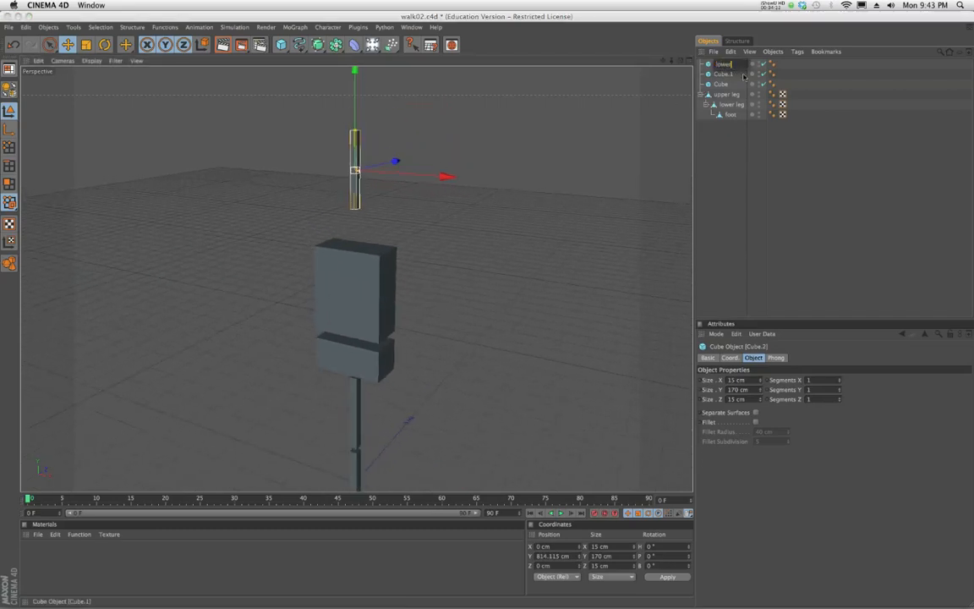
- Rename the thin cube to lower arm and raise its copy directly above it
{"action": "double_click", "coordinate": [725, 64]}
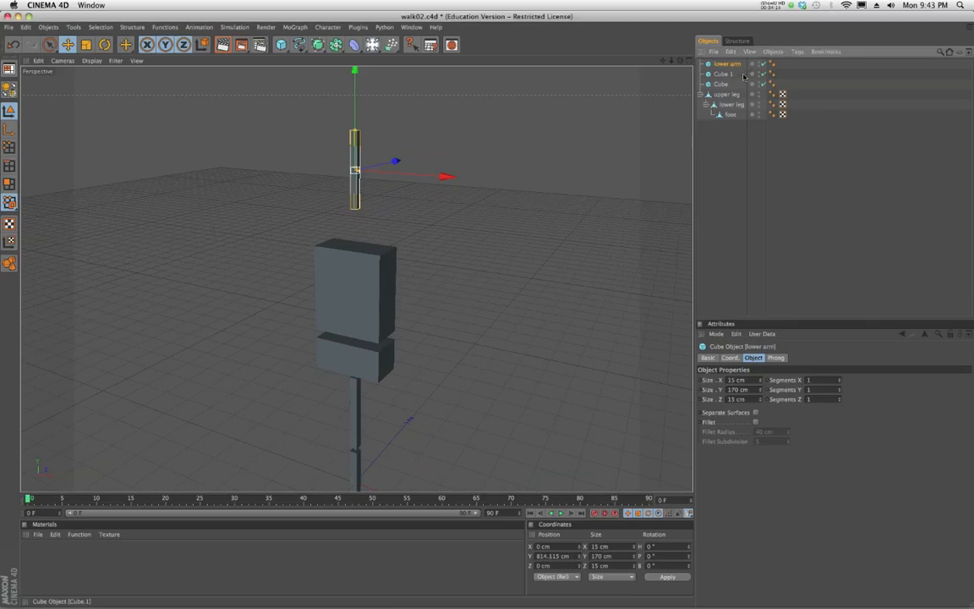
{"action": "left_click", "coordinate": [727, 63]}
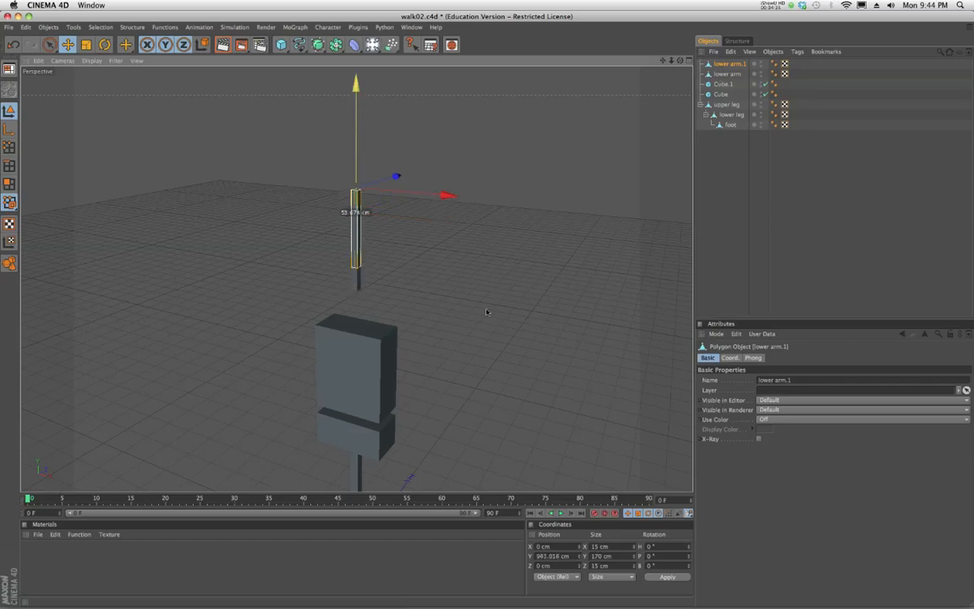
{"action": "left_click_drag", "start_coordinate": [356, 195], "coordinate": [356, 122]}
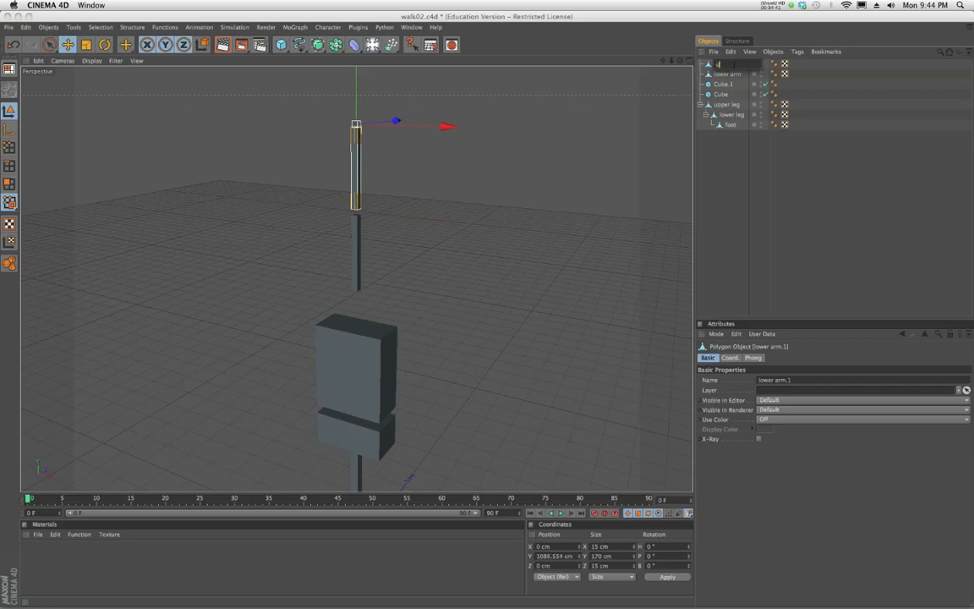
- Name the copy upper arm, parent lower arm beneath it, and test-rotate the chain
{"action": "left_click", "coordinate": [725, 64]}
{"action": "type", "text": "upper arm"}
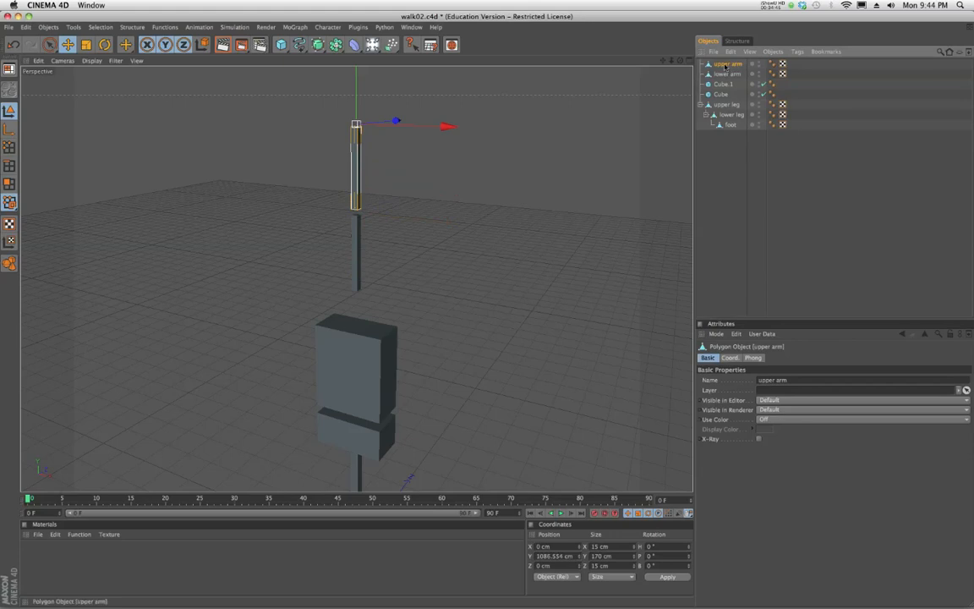
{"action": "left_click", "coordinate": [728, 74]}
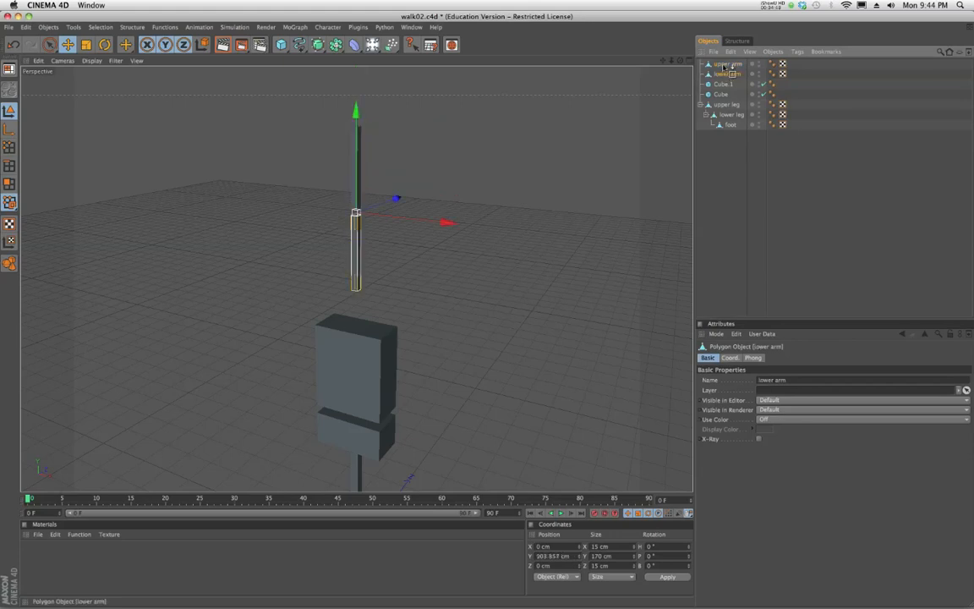
{"action": "left_click", "coordinate": [729, 64]}
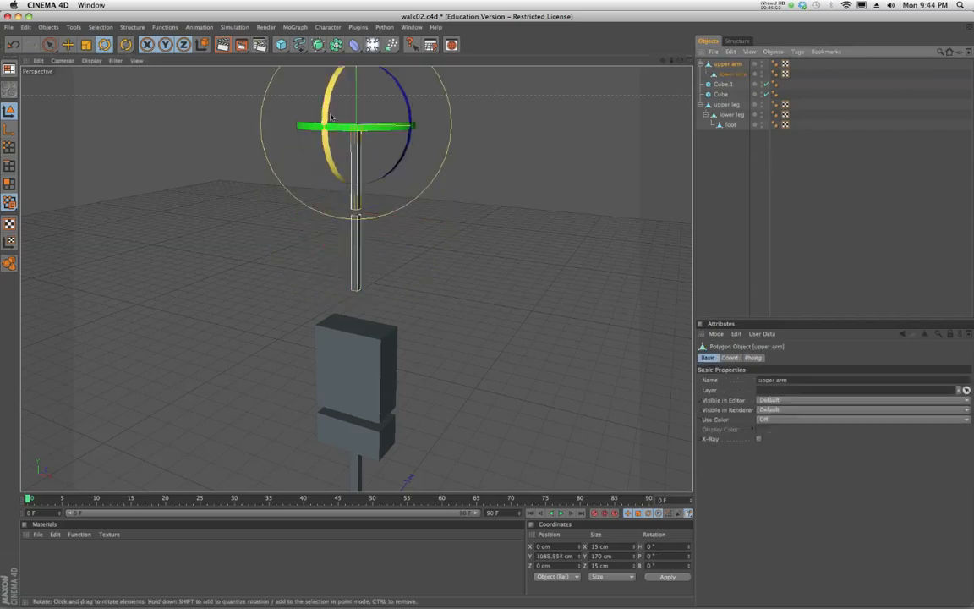
{"action": "left_click_drag", "start_coordinate": [326, 126], "coordinate": [343, 121]}
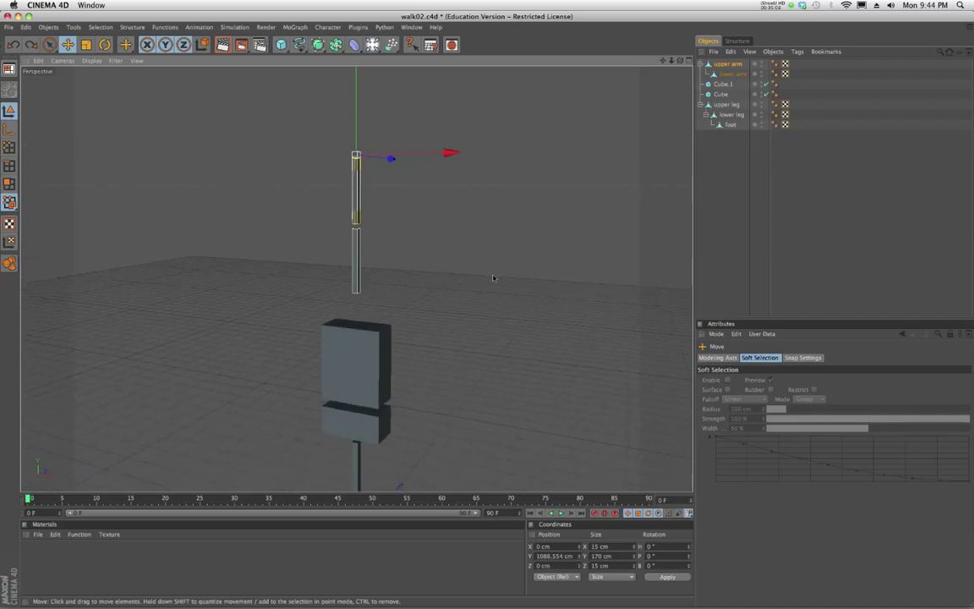
- Drag the upper arm chain down beside the torso cubes
{"action": "left_click_drag", "start_coordinate": [355, 154], "coordinate": [405, 160]}
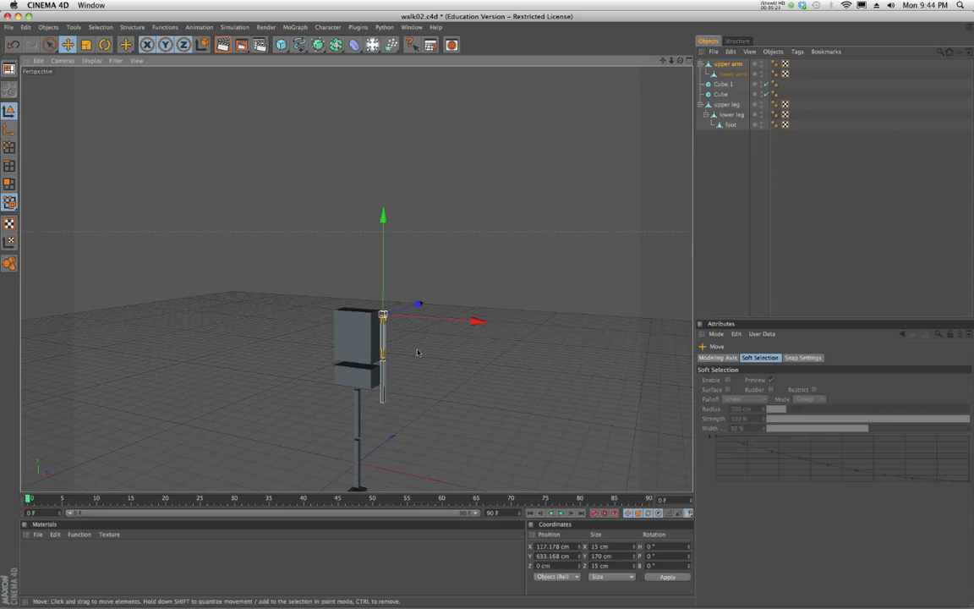
{"action": "mouse_move", "coordinate": [353, 211]}
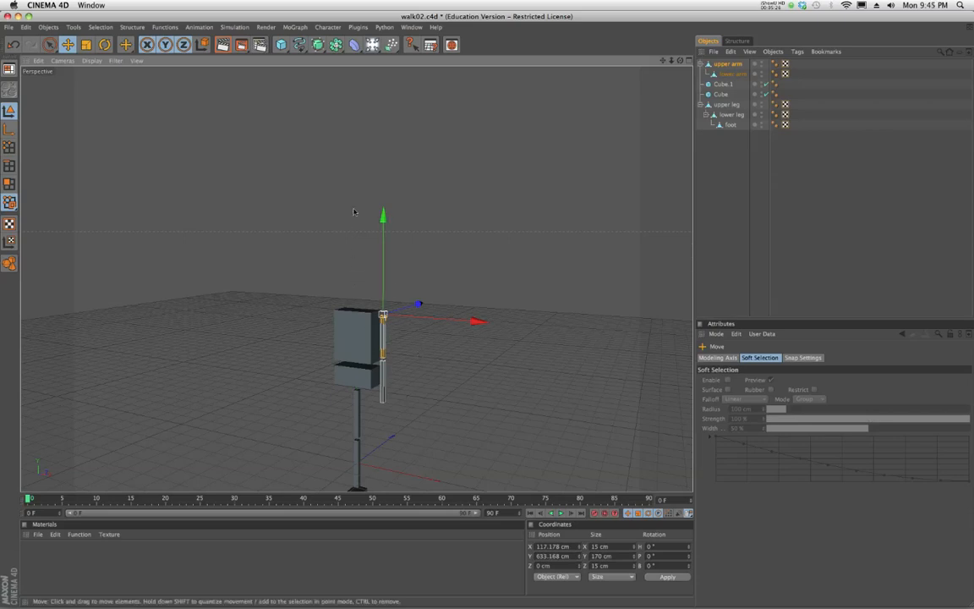
{"action": "mouse_move", "coordinate": [366, 232]}
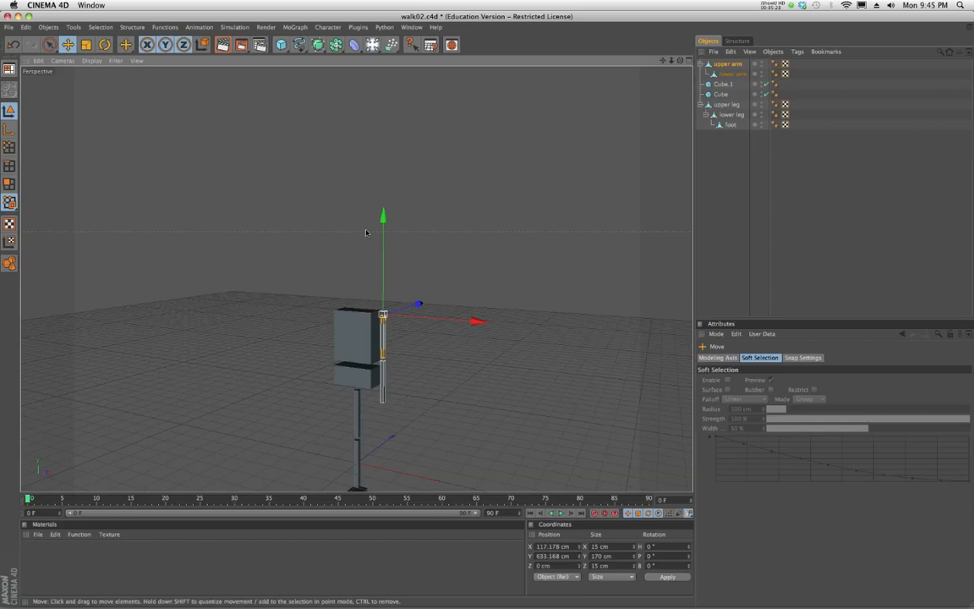
{"action": "mouse_move", "coordinate": [358, 275]}
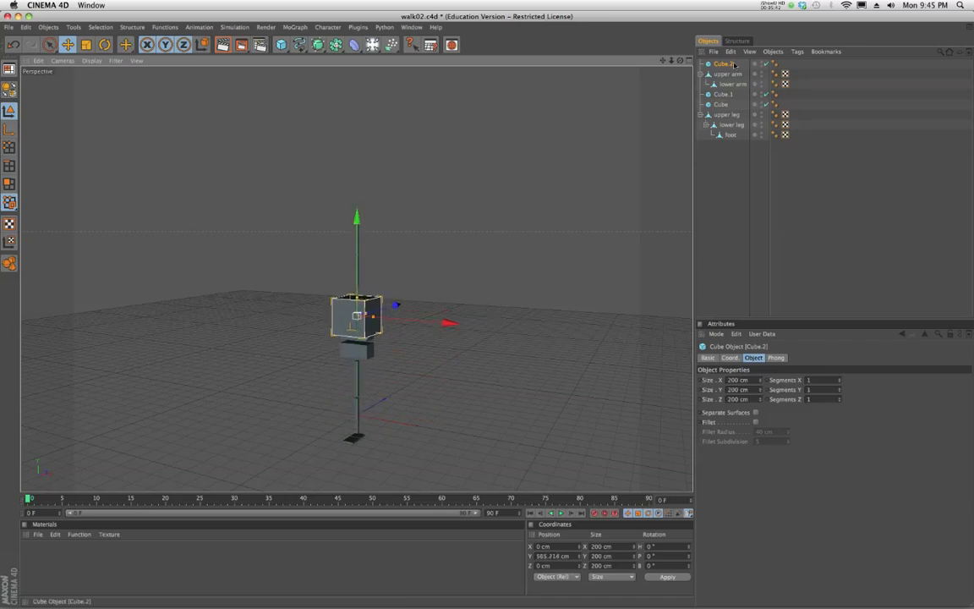
- Raise the new cube, flatten it into a thin hand block, and start renaming it
{"action": "left_click", "coordinate": [729, 74]}
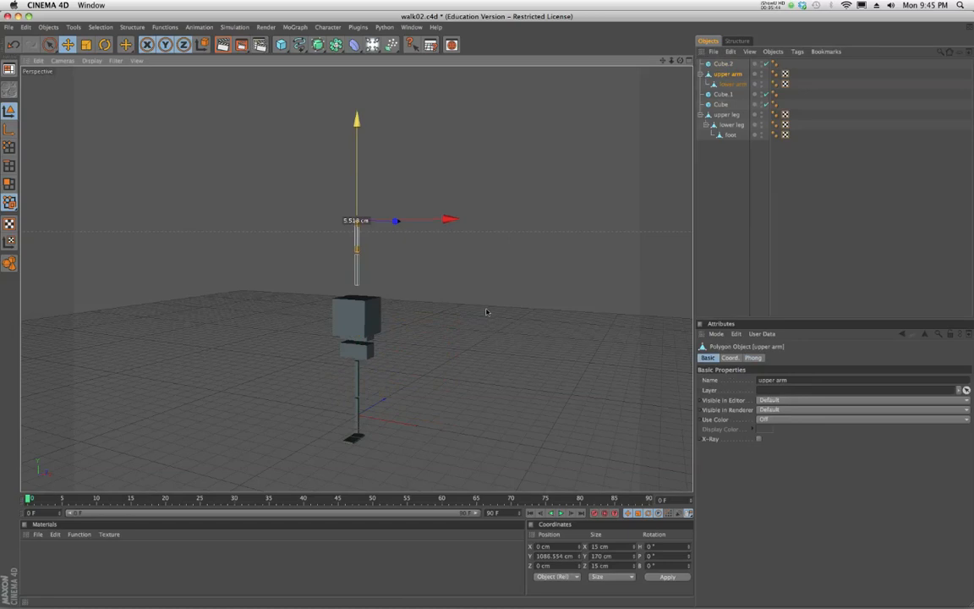
{"action": "left_click", "coordinate": [723, 63]}
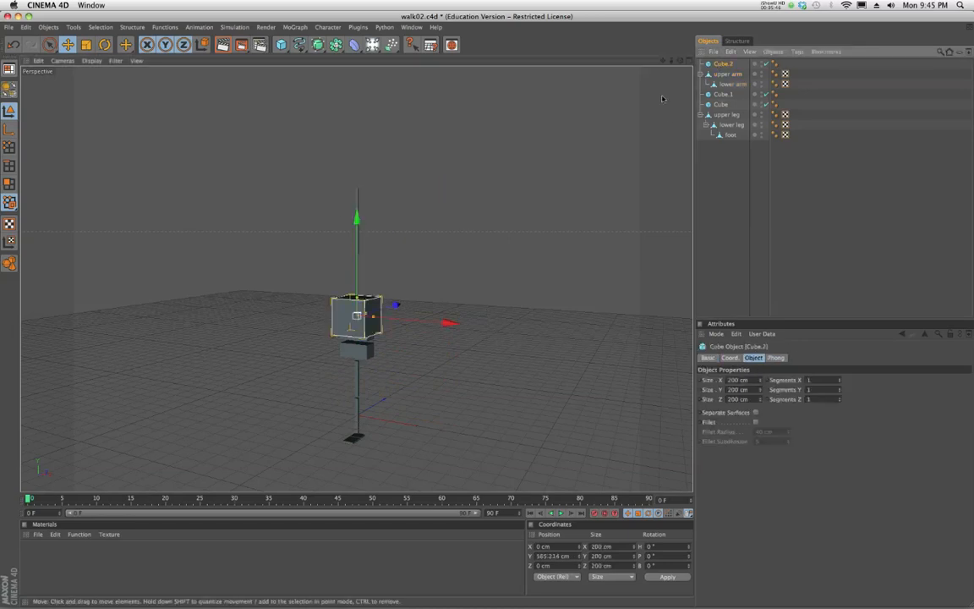
{"action": "left_click_drag", "start_coordinate": [356, 317], "coordinate": [356, 275]}
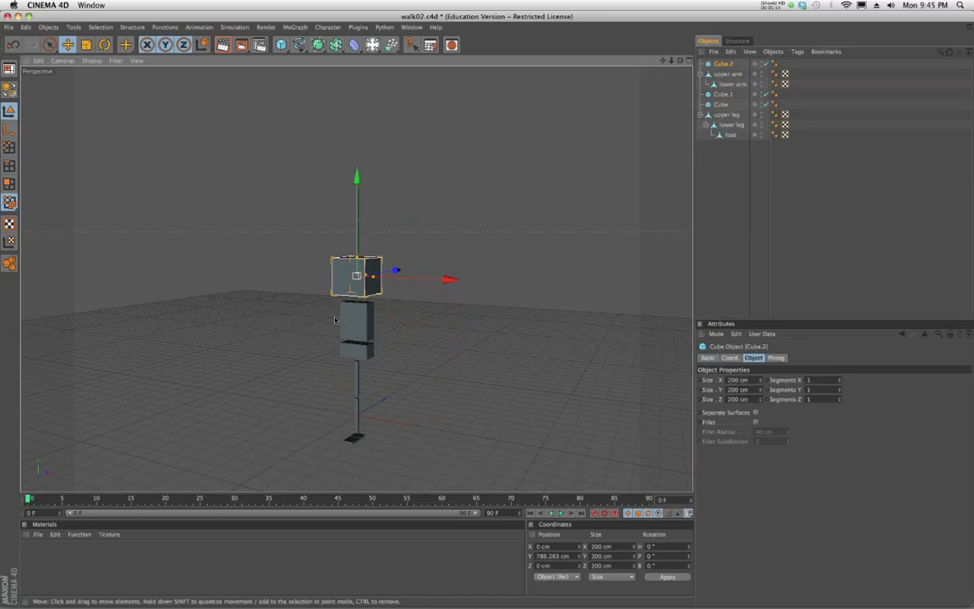
{"action": "mouse_move", "coordinate": [433, 247]}
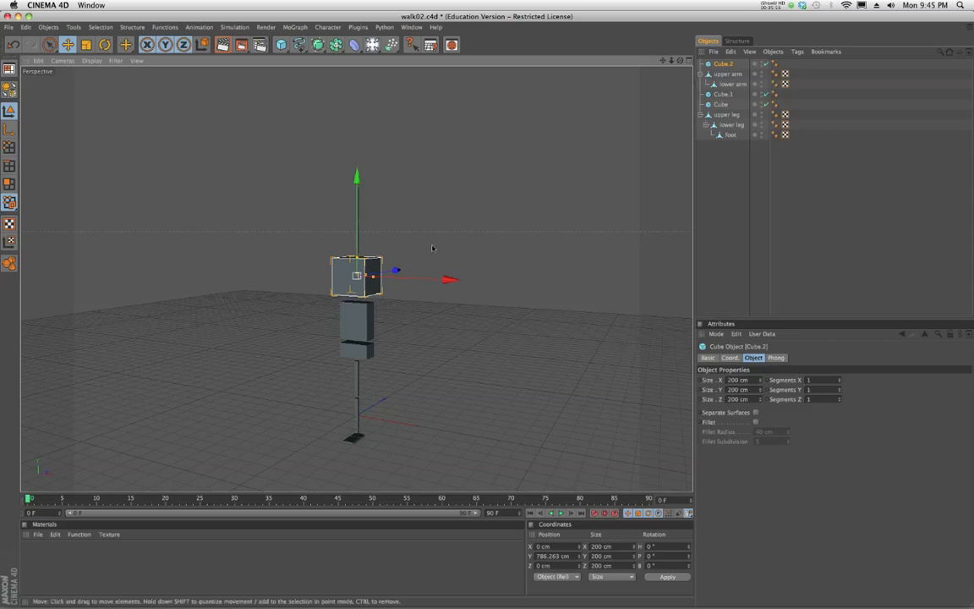
{"action": "mouse_move", "coordinate": [355, 133]}
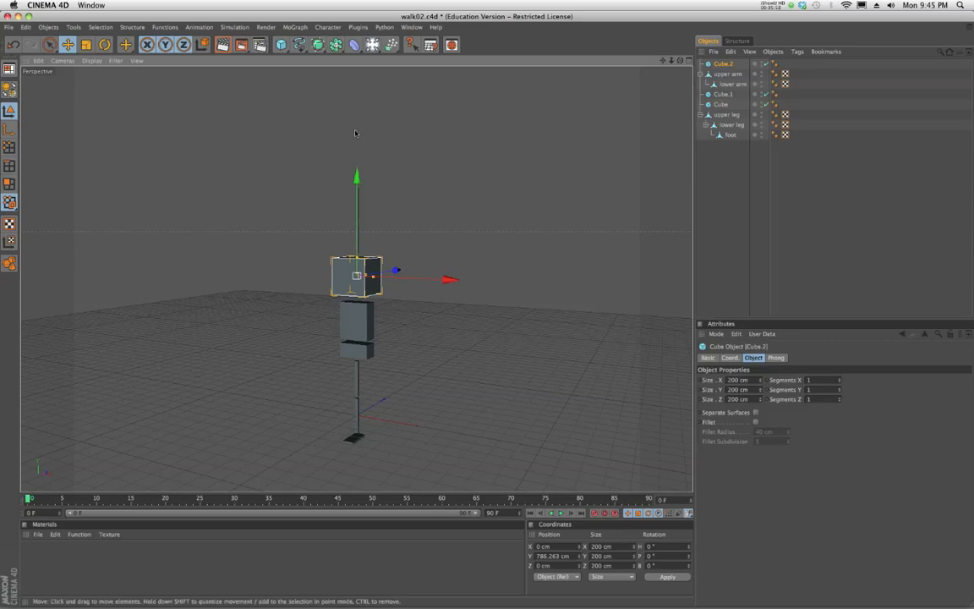
{"action": "mouse_move", "coordinate": [402, 254]}
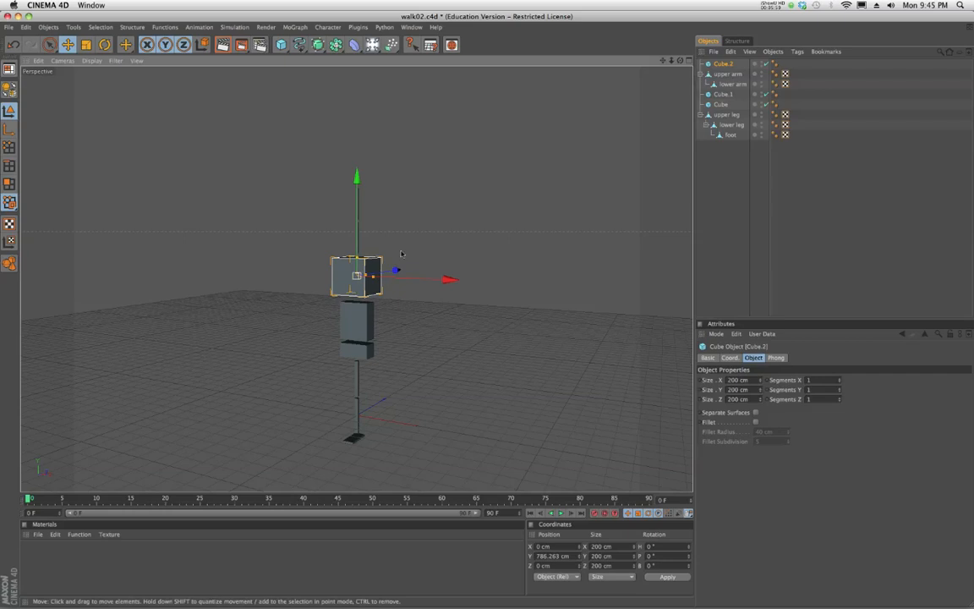
{"action": "mouse_move", "coordinate": [443, 245]}
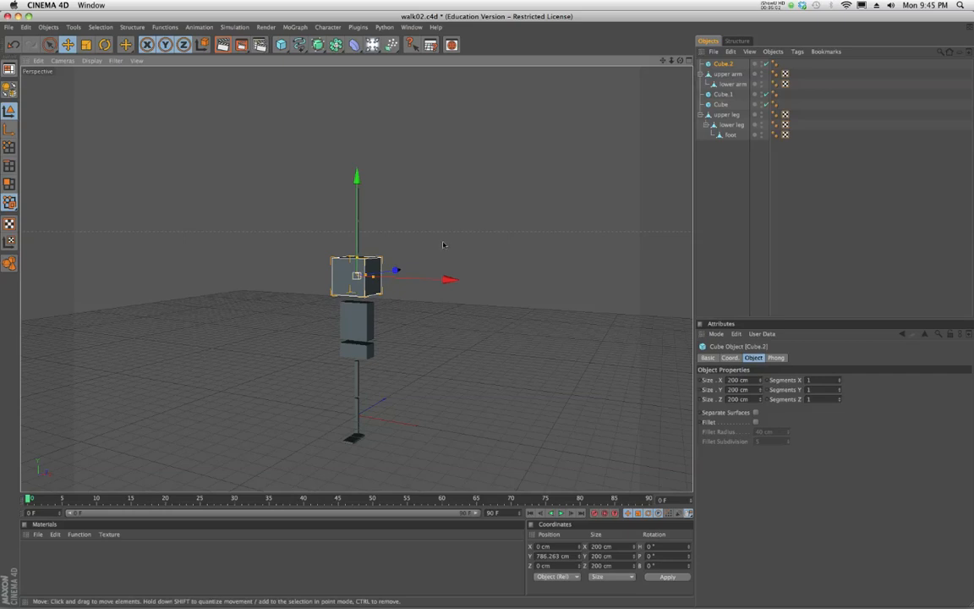
{"action": "mouse_move", "coordinate": [387, 297]}
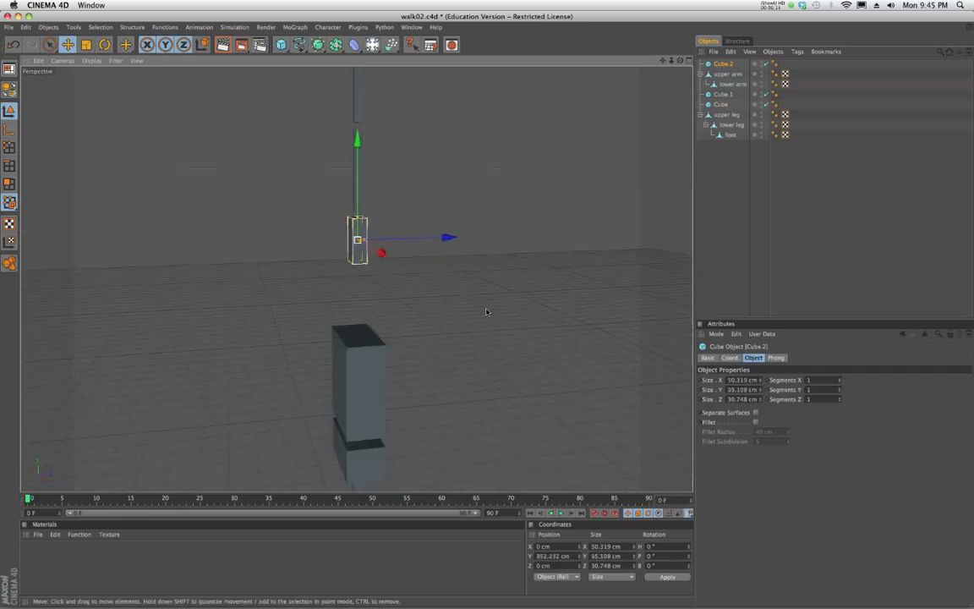
{"action": "left_click_drag", "start_coordinate": [382, 253], "coordinate": [376, 267]}
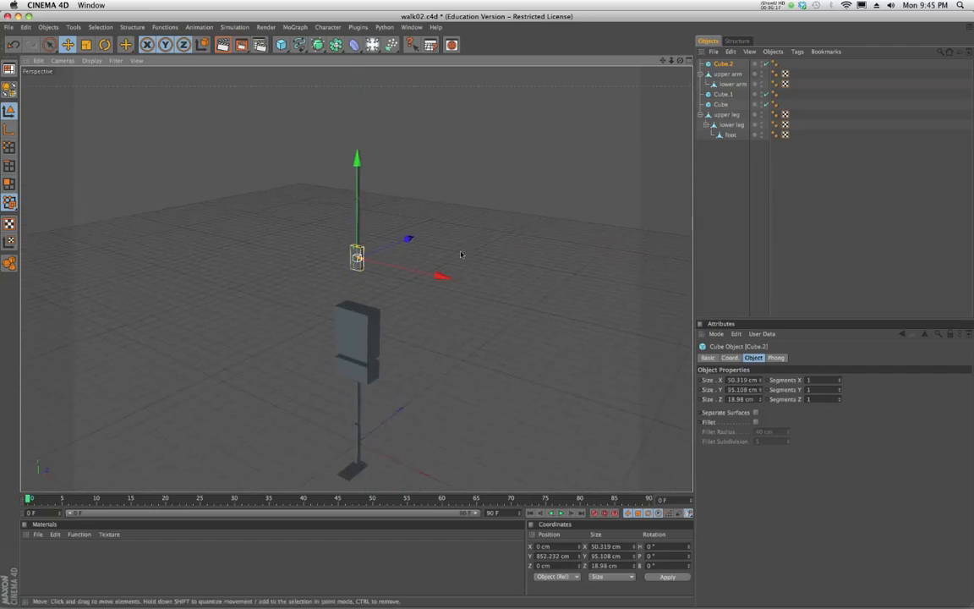
{"action": "double_click", "coordinate": [722, 63]}
{"action": "type", "text": "hand"}
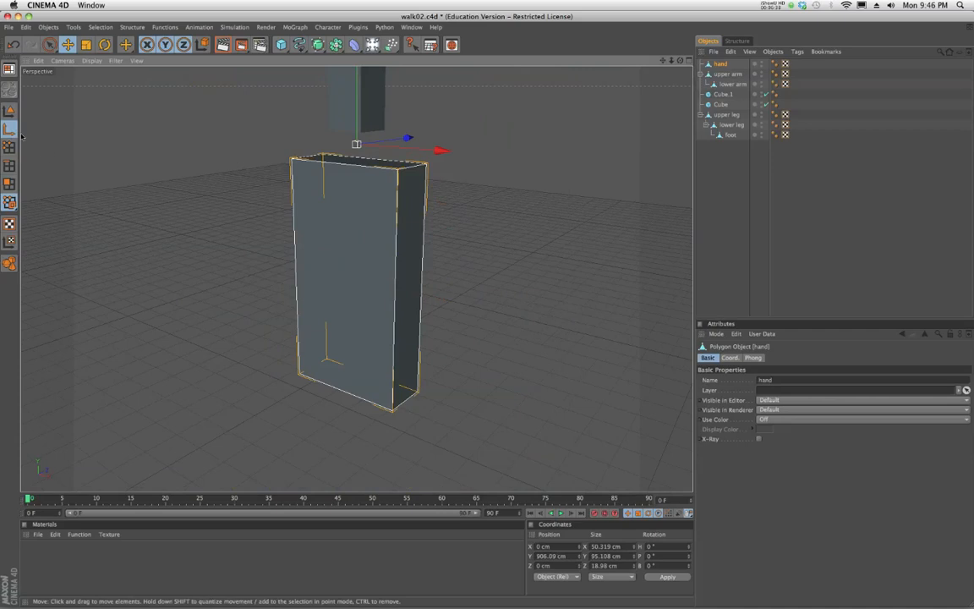
{"action": "mouse_move", "coordinate": [124, 103]}
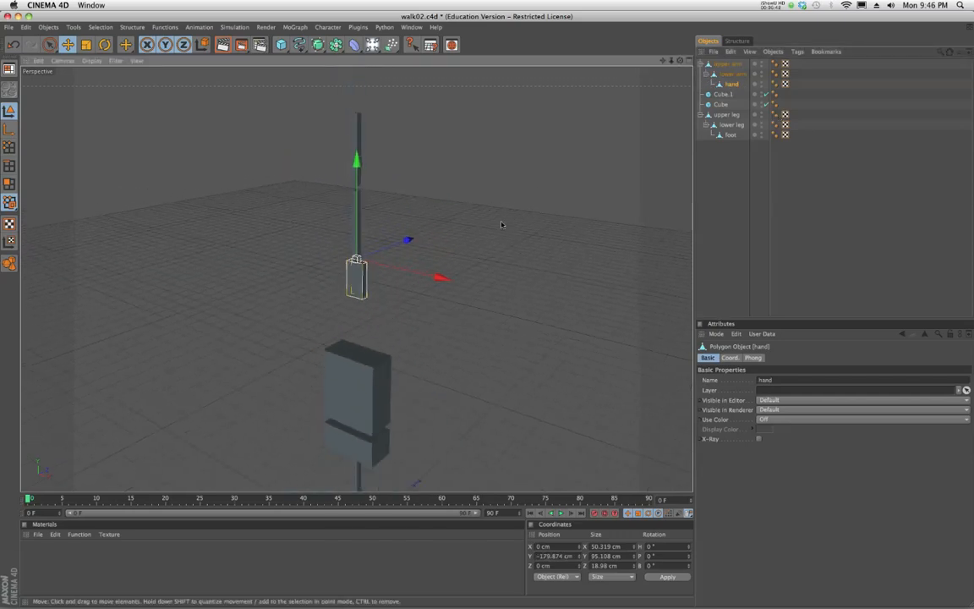
{"action": "left_click", "coordinate": [728, 114]}
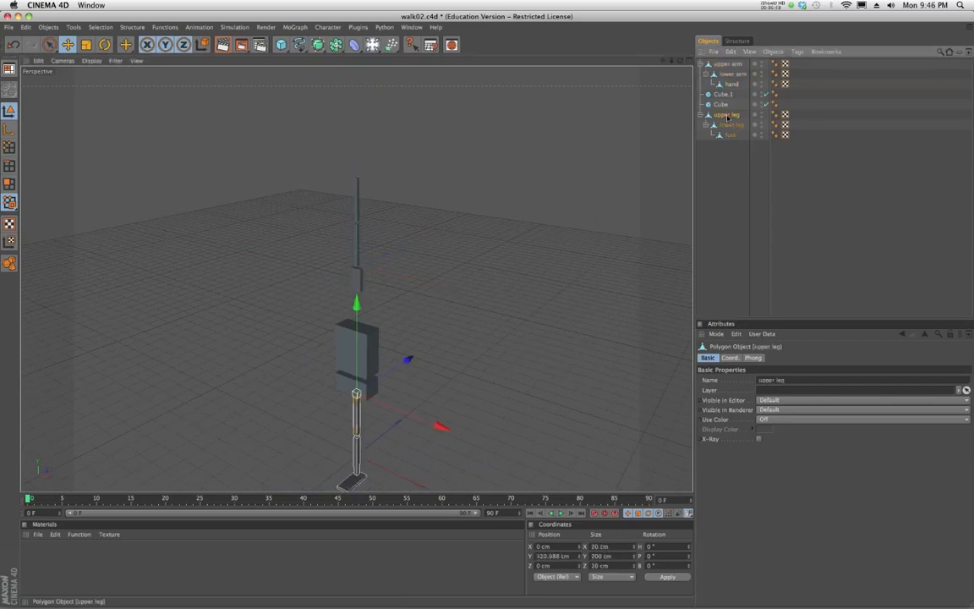
{"action": "left_click", "coordinate": [728, 63]}
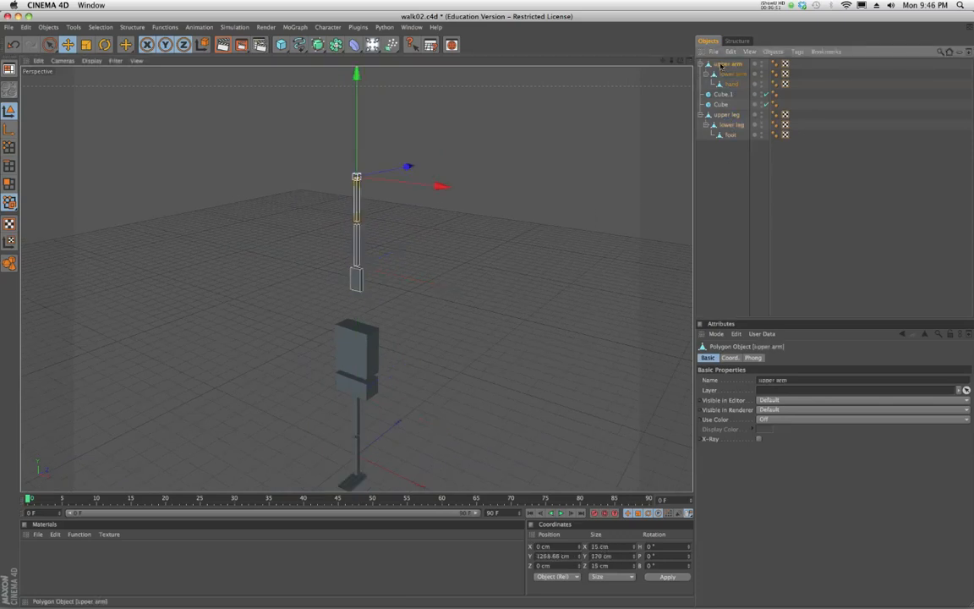
{"action": "left_click", "coordinate": [731, 84]}
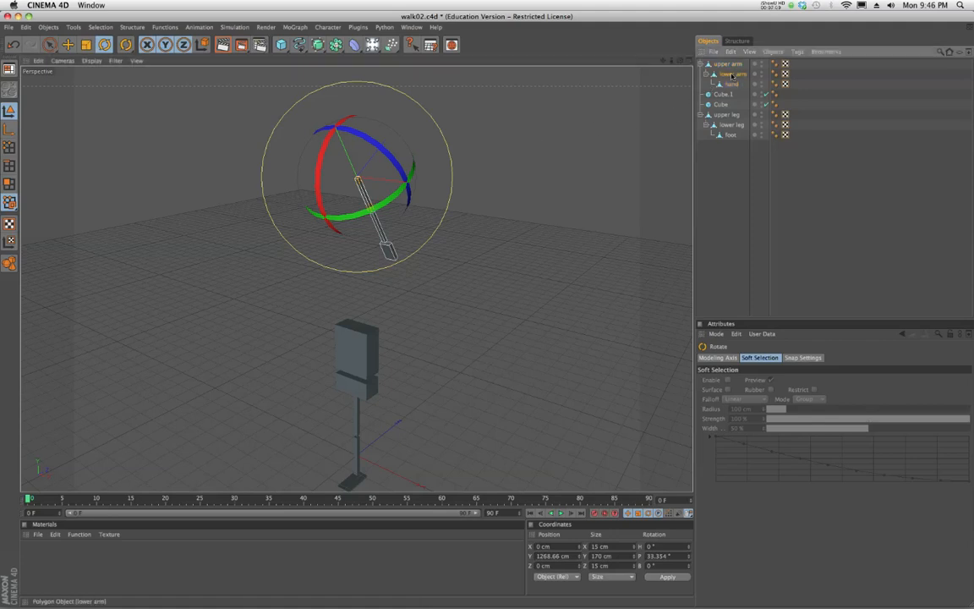
{"action": "left_click", "coordinate": [731, 73]}
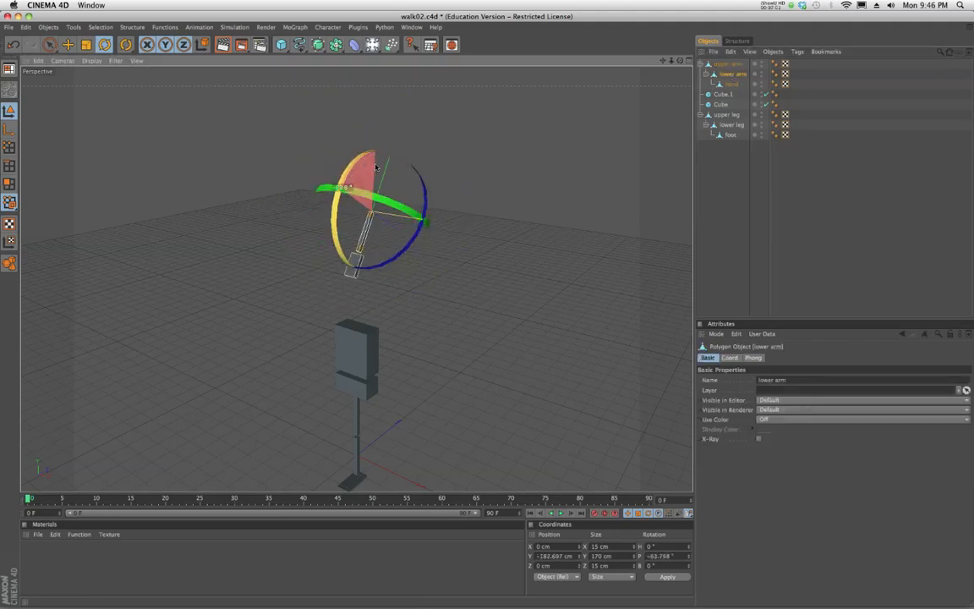
{"action": "left_click", "coordinate": [731, 84]}
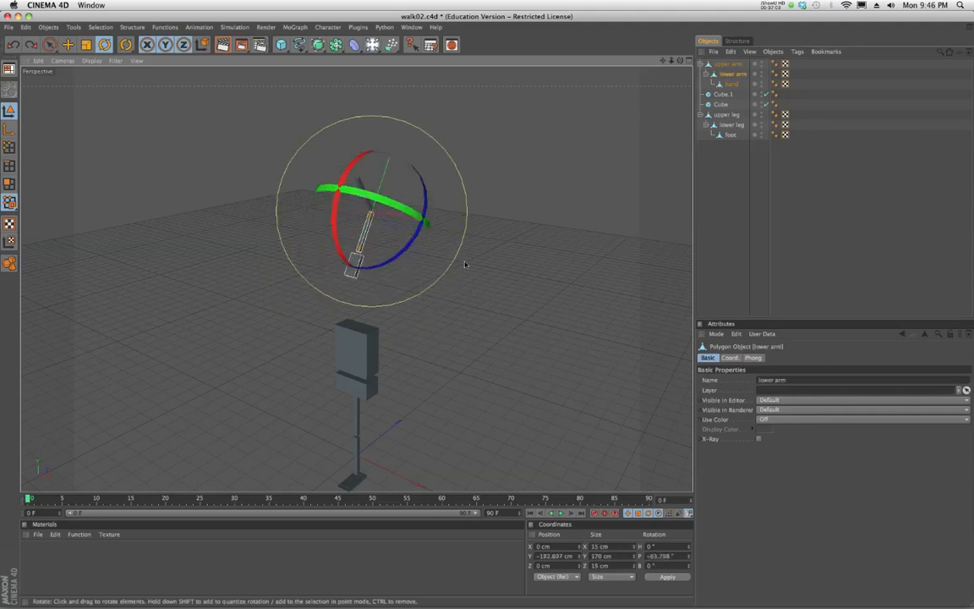
{"action": "left_click", "coordinate": [729, 63]}
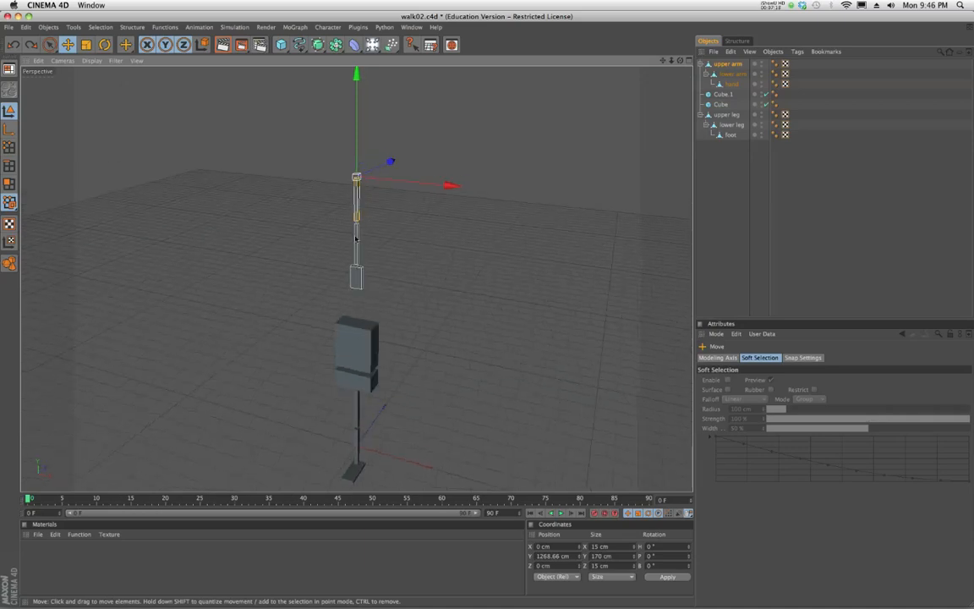
{"action": "mouse_move", "coordinate": [403, 329]}
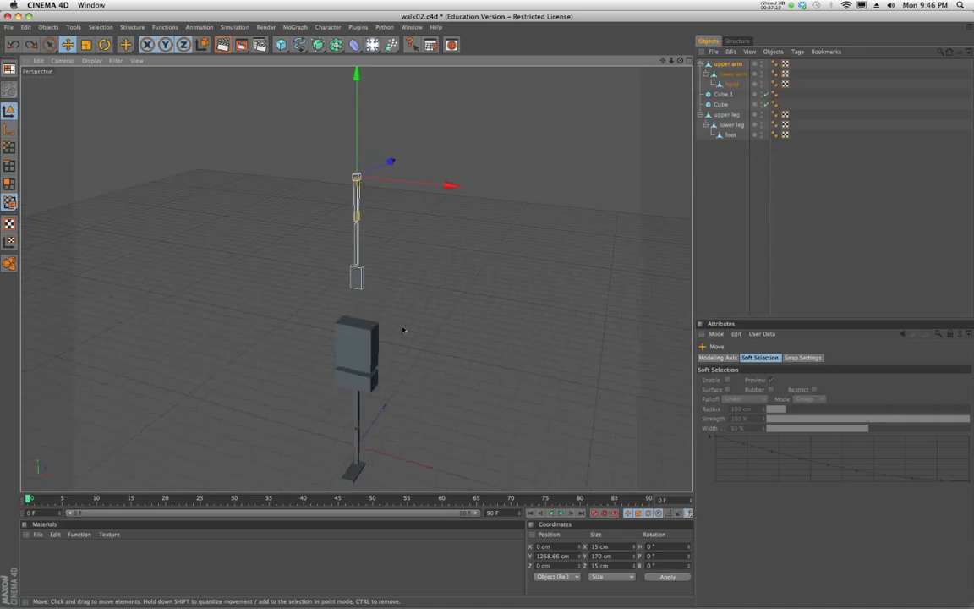